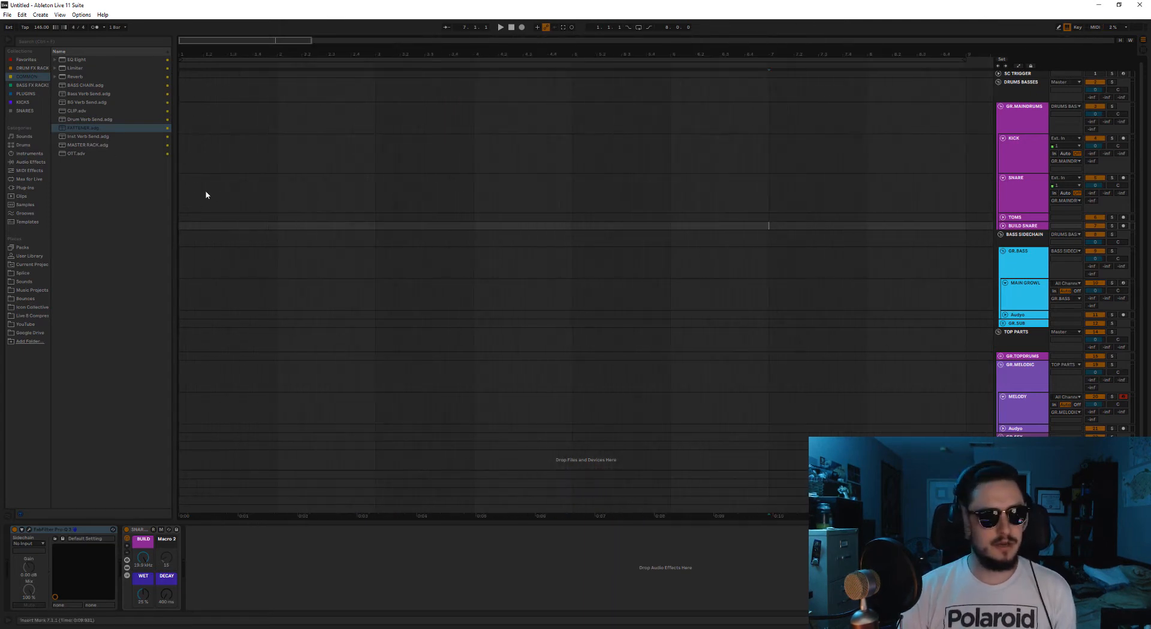
Place dirty kick sample clips at the loop's start and midpoint on the Kick track
{"action": "left_click_drag", "start_coordinate": [179, 143], "coordinate": [277, 166]}
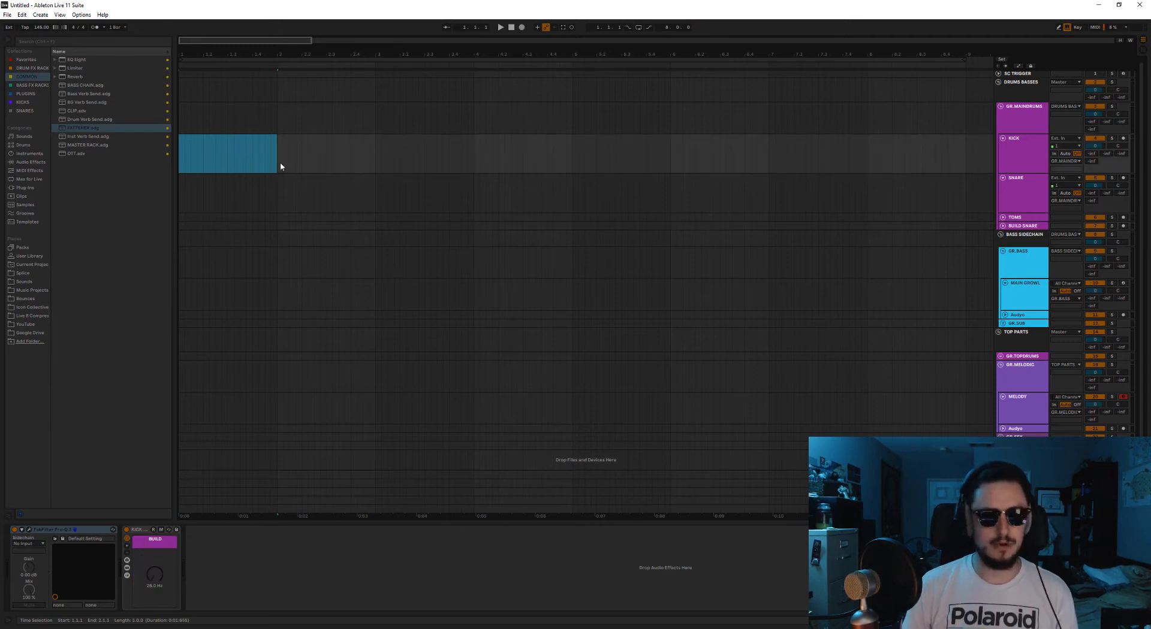
{"action": "left_click", "coordinate": [20, 102]}
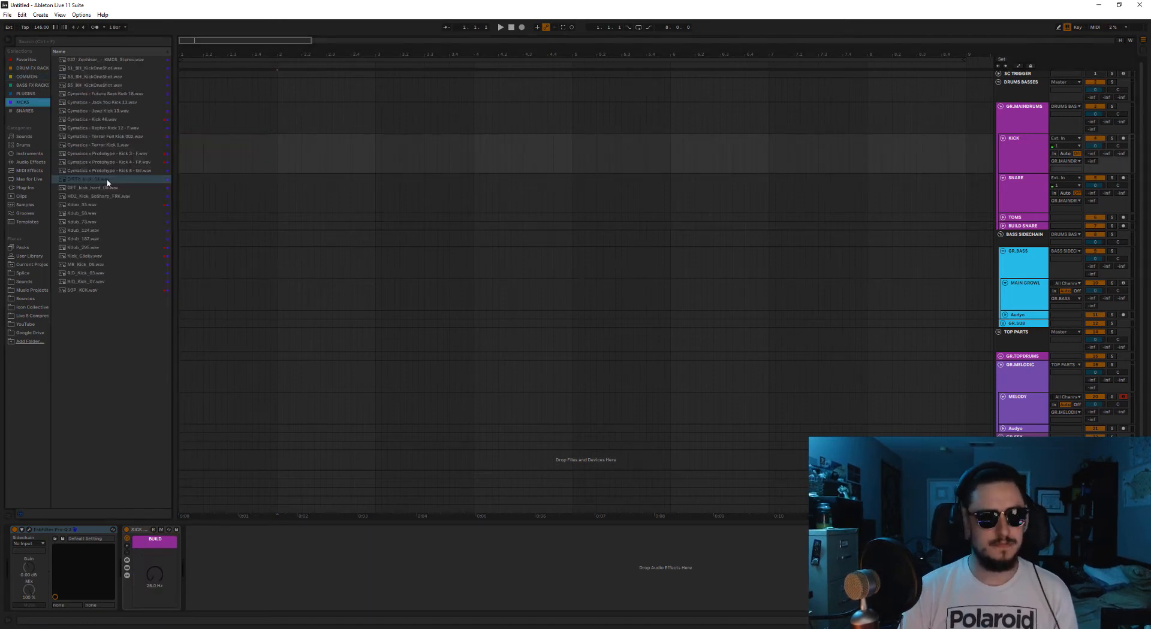
{"action": "left_click_drag", "start_coordinate": [96, 178], "coordinate": [187, 154]}
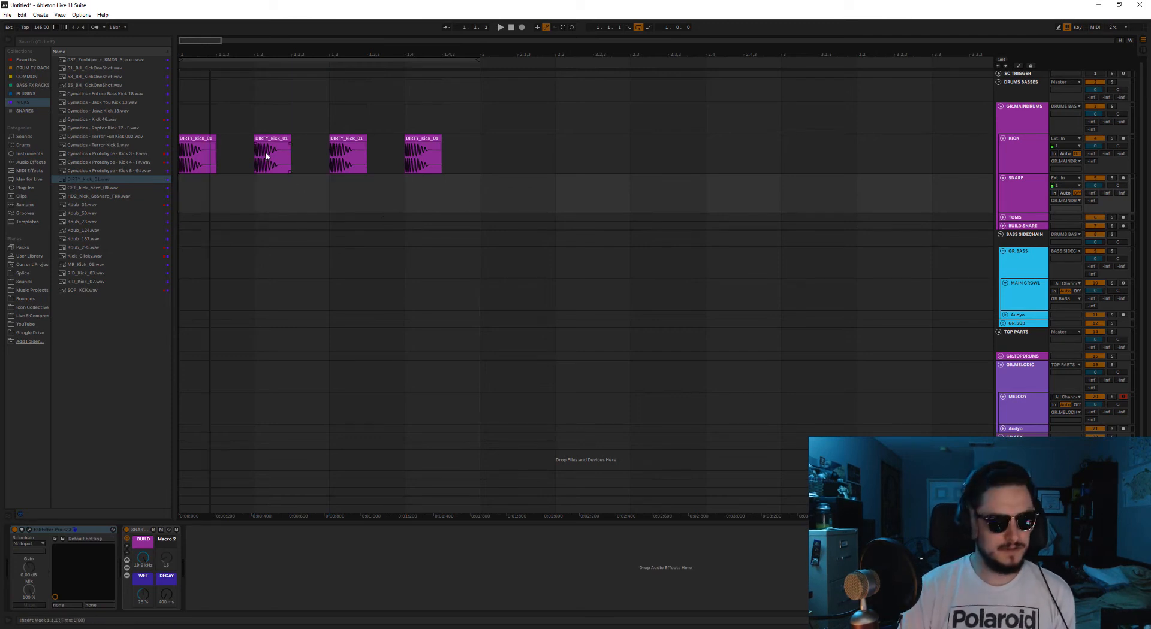
{"action": "left_click", "coordinate": [21, 110]}
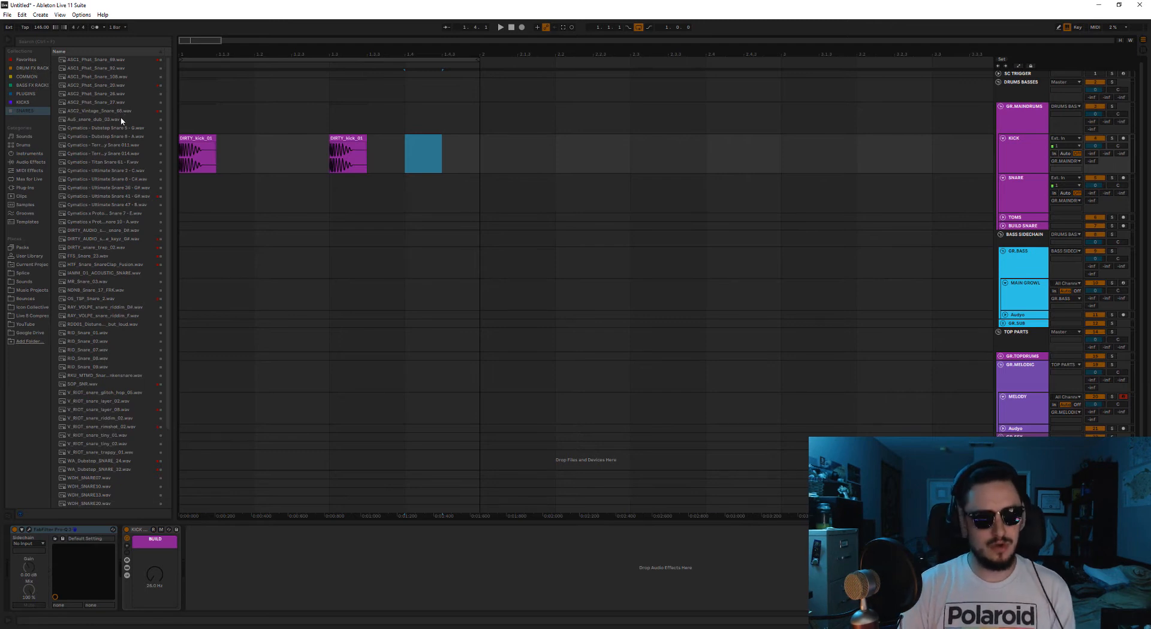
Place a Cymatics dubstep snare clip on the Snare track between the two kicks
{"action": "left_click_drag", "start_coordinate": [107, 127], "coordinate": [273, 192]}
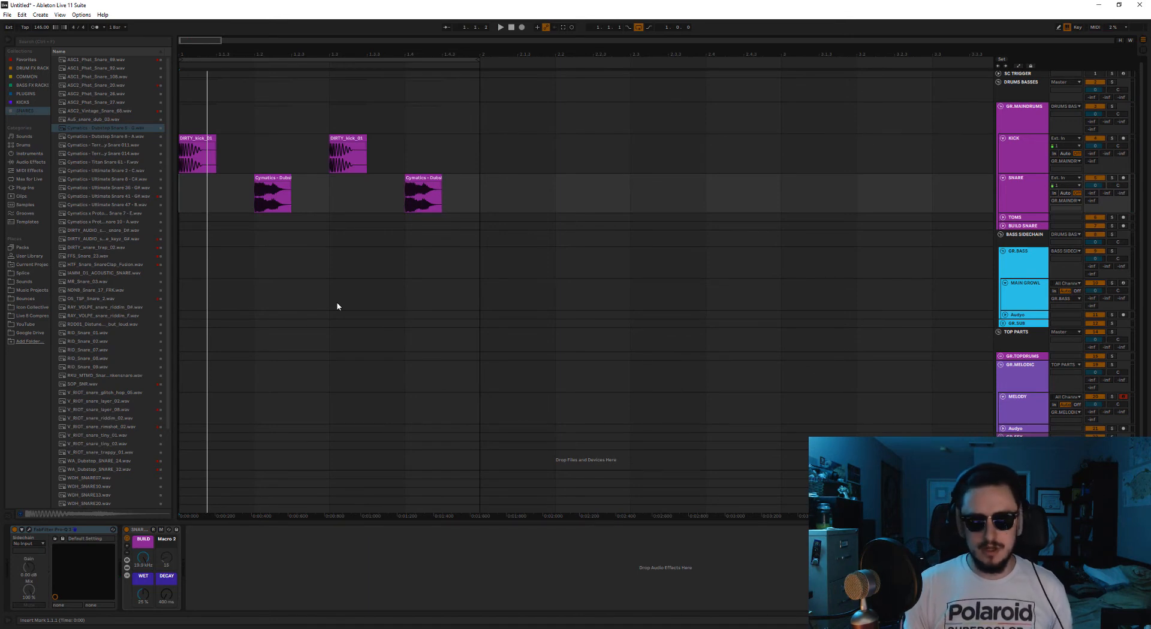
{"action": "mouse_move", "coordinate": [376, 277]}
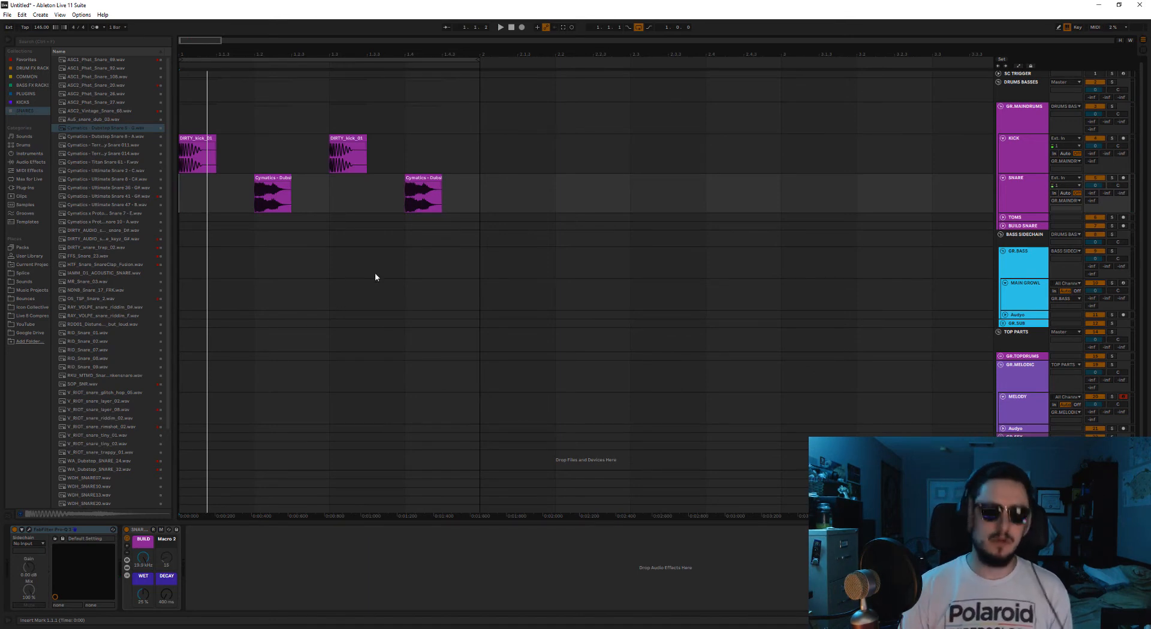
{"action": "mouse_move", "coordinate": [350, 253]}
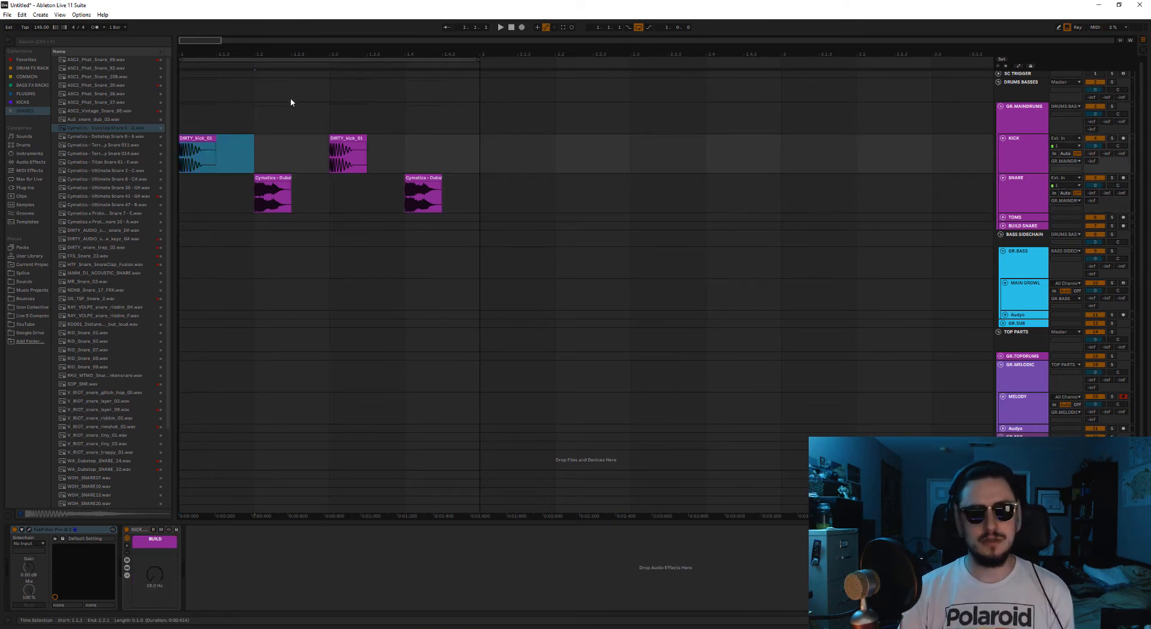
{"action": "mouse_move", "coordinate": [440, 157]}
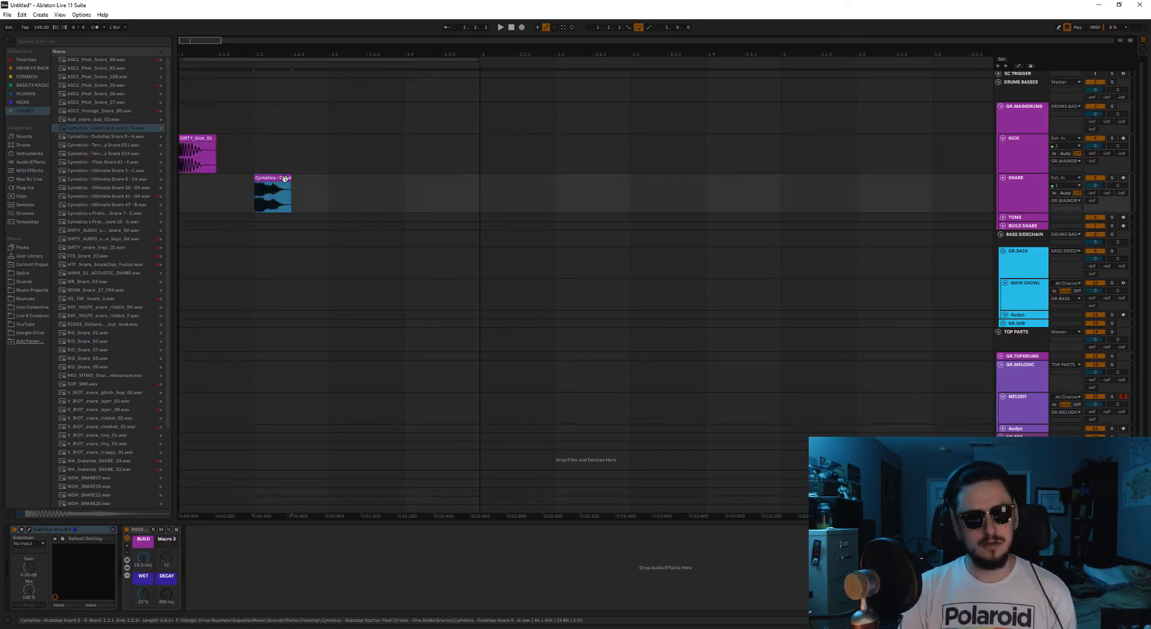
Move the snare clip later so kick and snare alternate every two bars
{"action": "left_click_drag", "start_coordinate": [272, 194], "coordinate": [348, 195]}
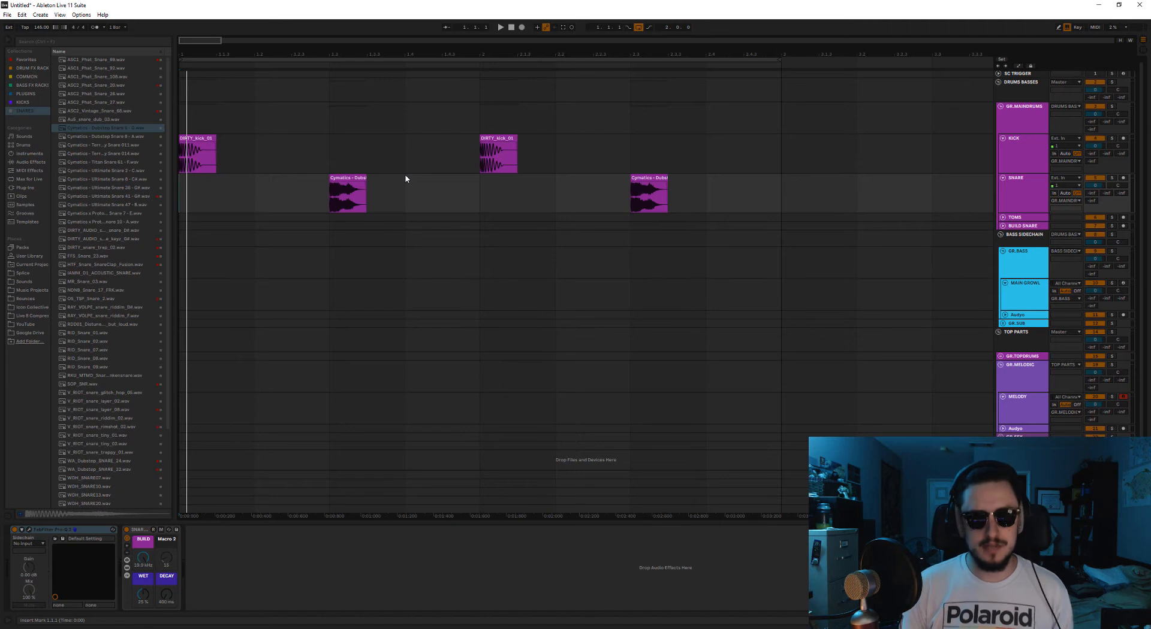
{"action": "left_click", "coordinate": [356, 180]}
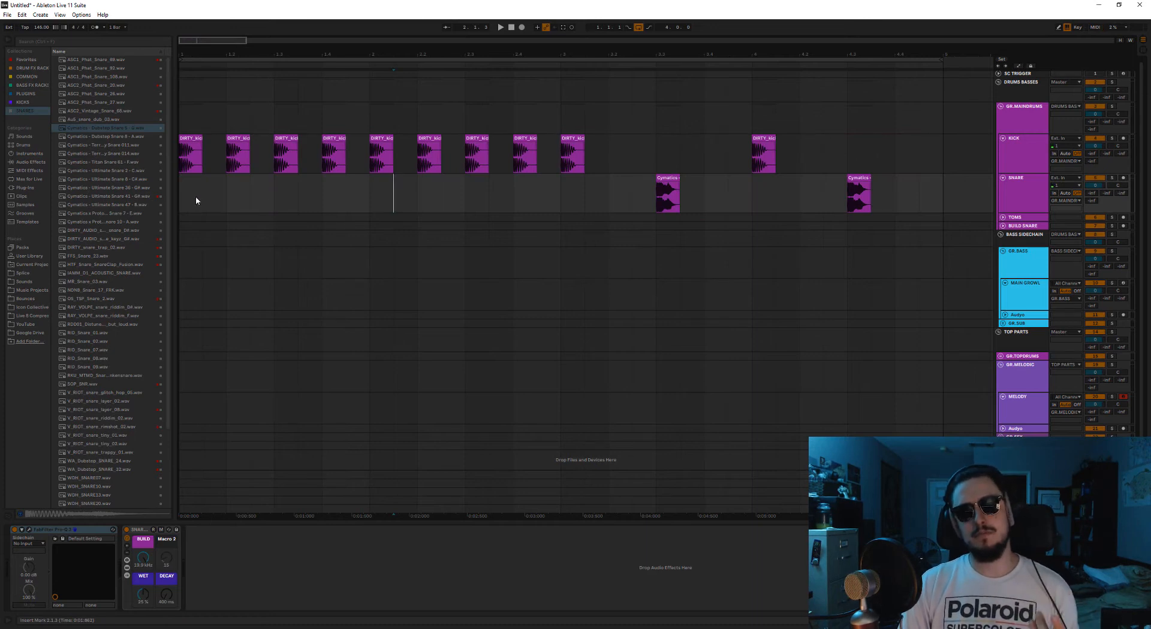
{"action": "mouse_move", "coordinate": [202, 210]}
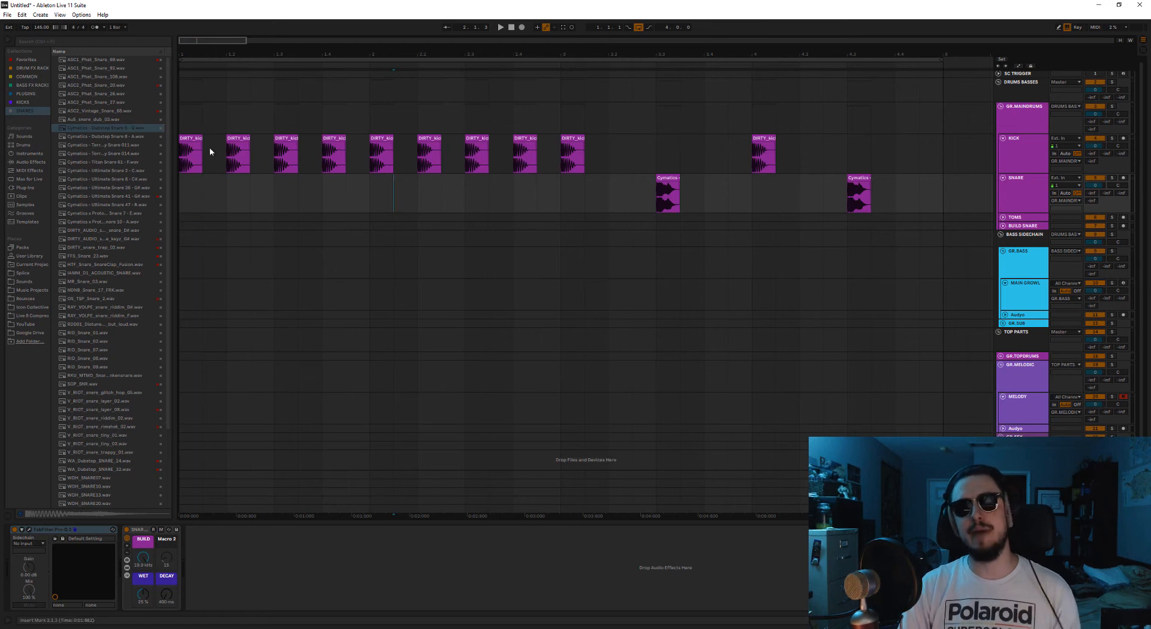
{"action": "mouse_move", "coordinate": [663, 330]}
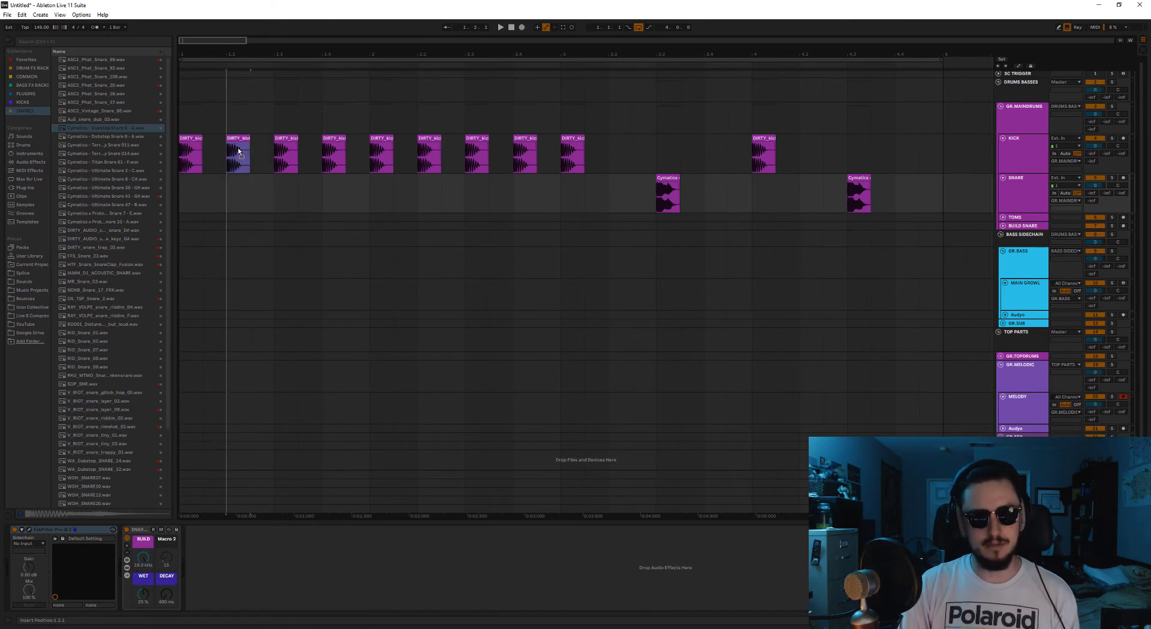
Remove the kick and snare clips via the second kick clip's context menu
{"action": "right_click", "coordinate": [238, 152]}
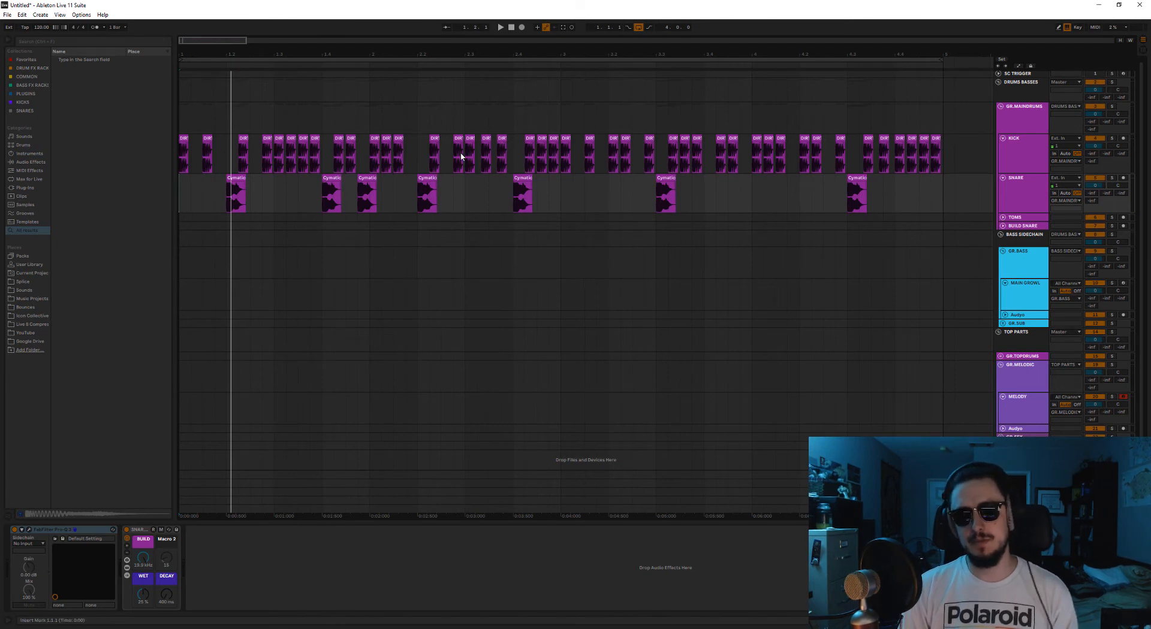
{"action": "mouse_move", "coordinate": [407, 248]}
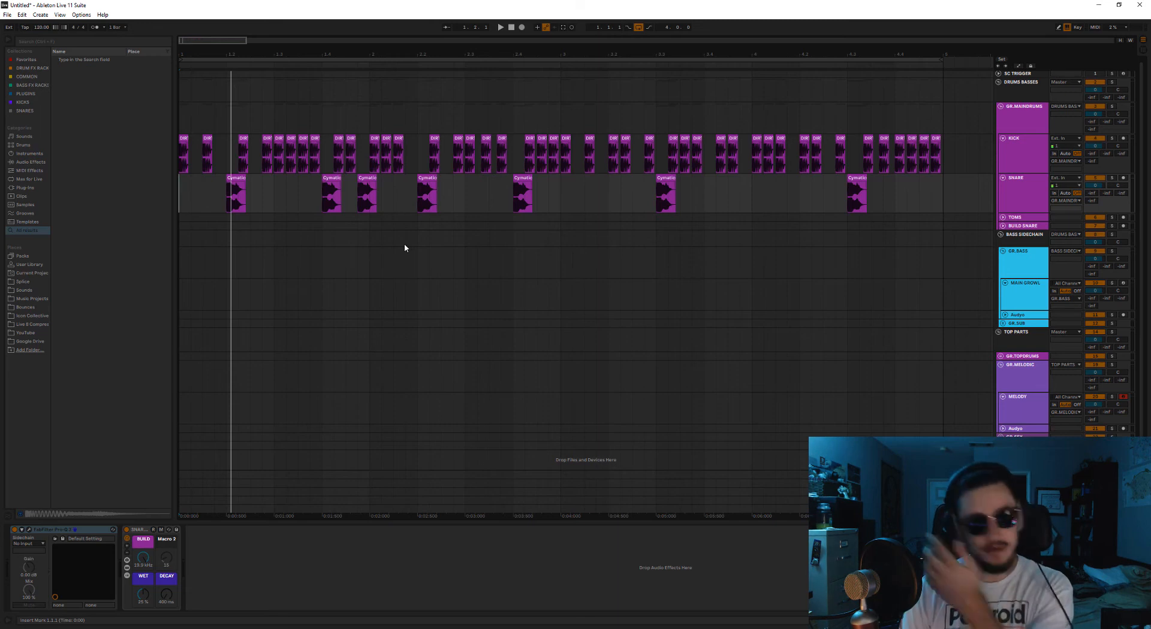
{"action": "mouse_move", "coordinate": [609, 204]}
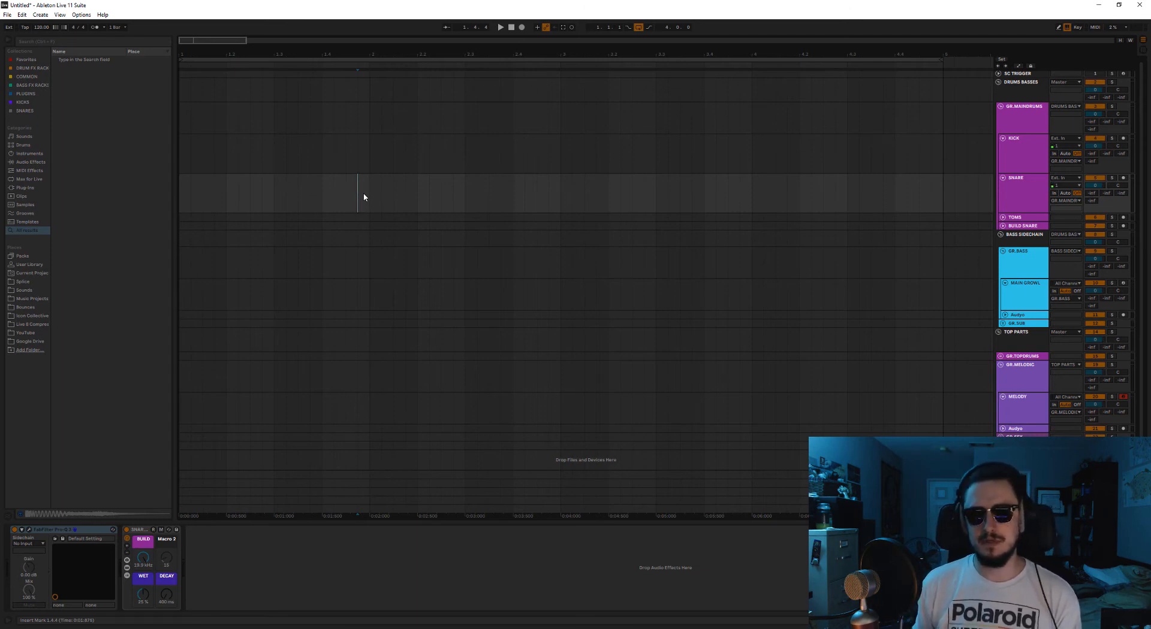
{"action": "mouse_move", "coordinate": [247, 182]}
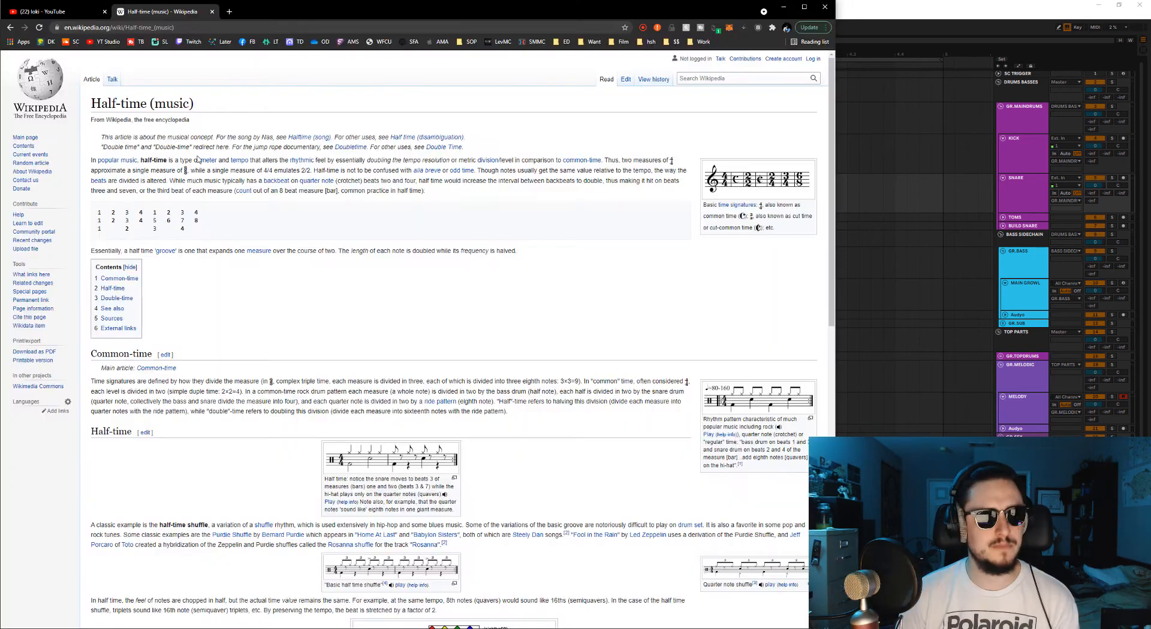
Switch the browser to the SOPĀDIA SoundCloud tracks page
{"action": "left_click", "coordinate": [75, 41]}
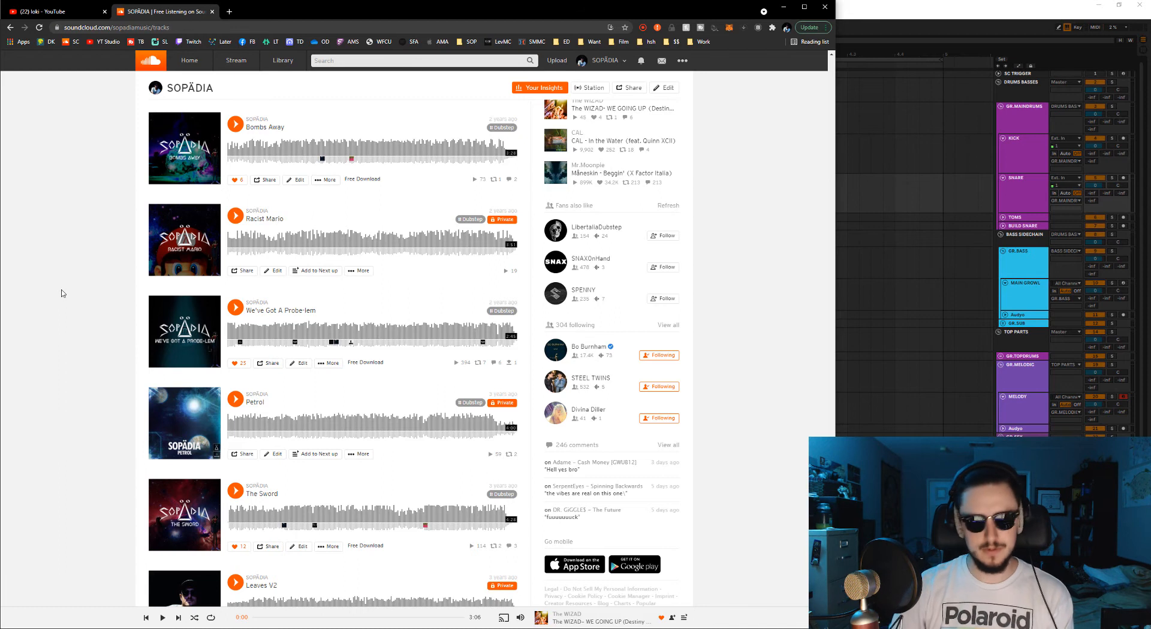
{"action": "mouse_move", "coordinate": [235, 307]}
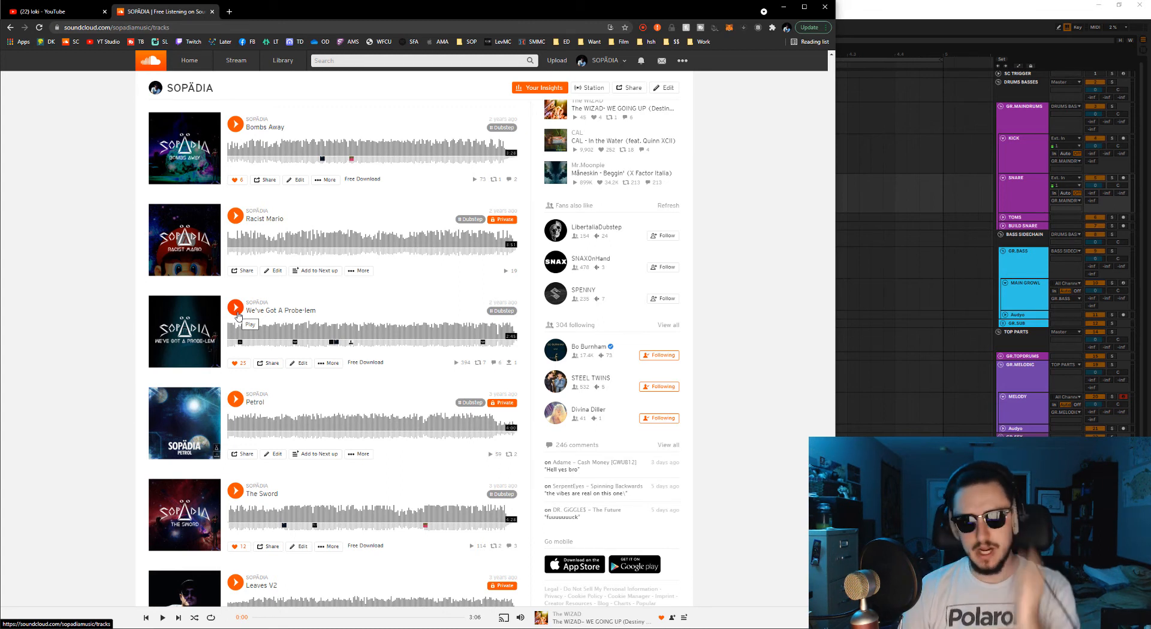
Play the opening of We've Got A Probe-lem, then pause it
{"action": "left_click", "coordinate": [235, 307]}
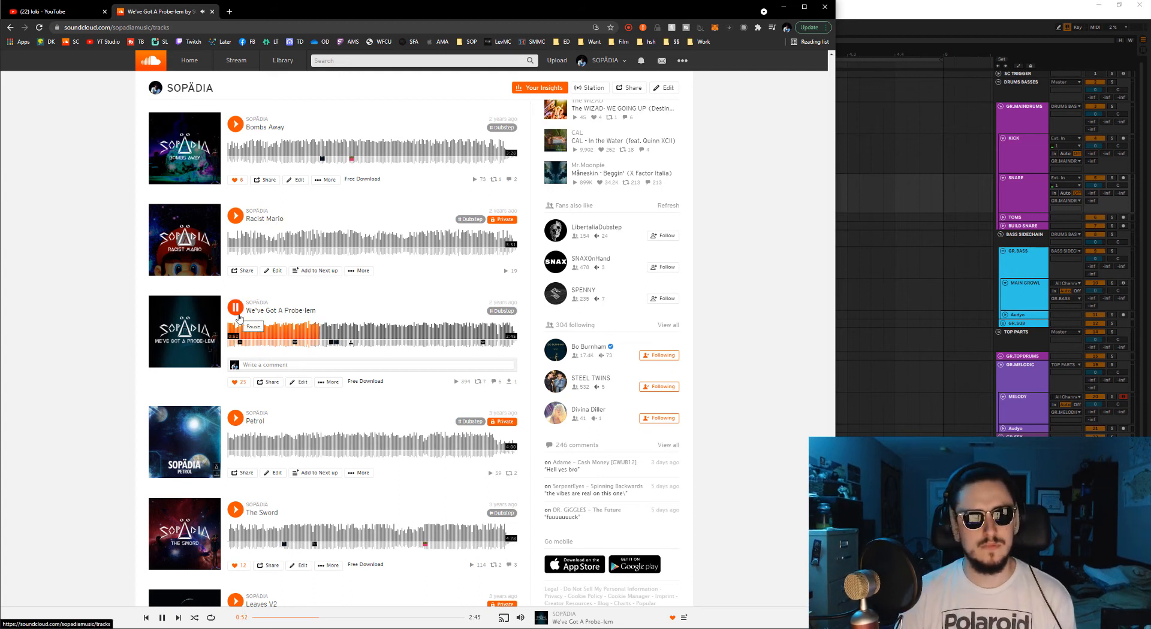
{"action": "left_click", "coordinate": [235, 307]}
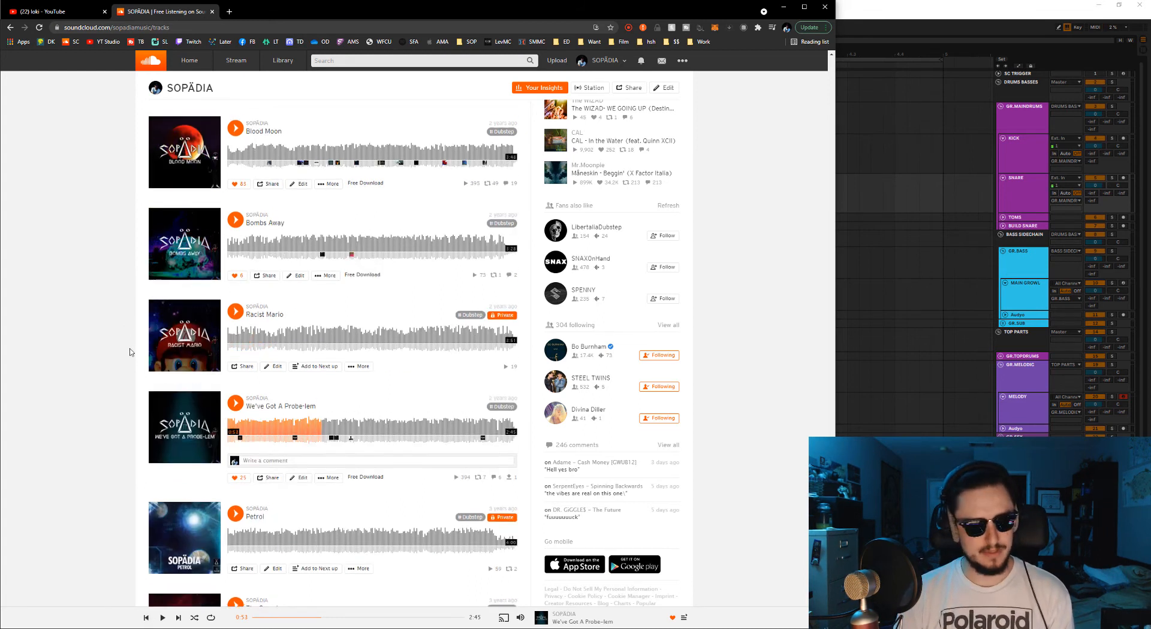
Play Space Bop partway on the tracks page, then pause it
{"action": "scroll", "scroll_direction": "down", "scroll_amount": 3}
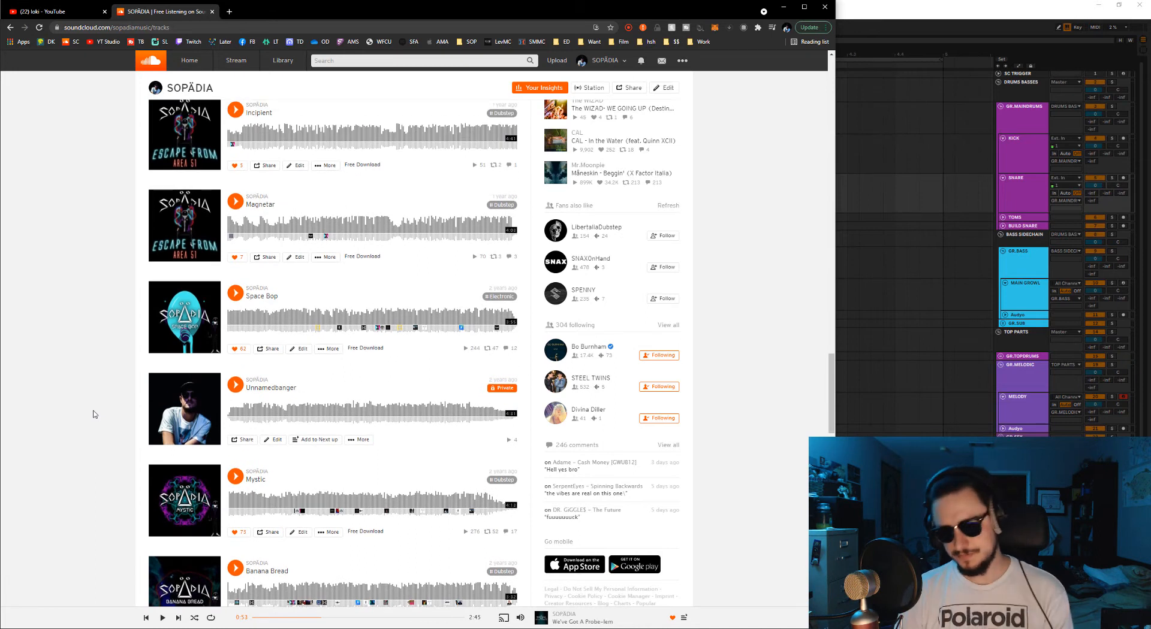
{"action": "mouse_move", "coordinate": [100, 345]}
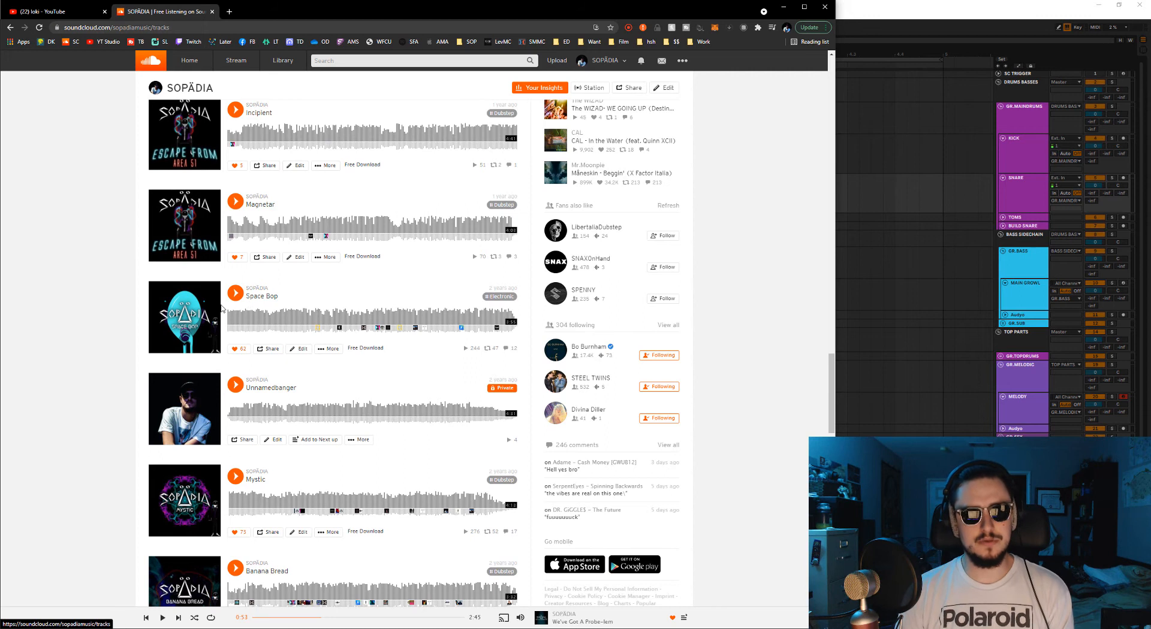
{"action": "mouse_move", "coordinate": [235, 292]}
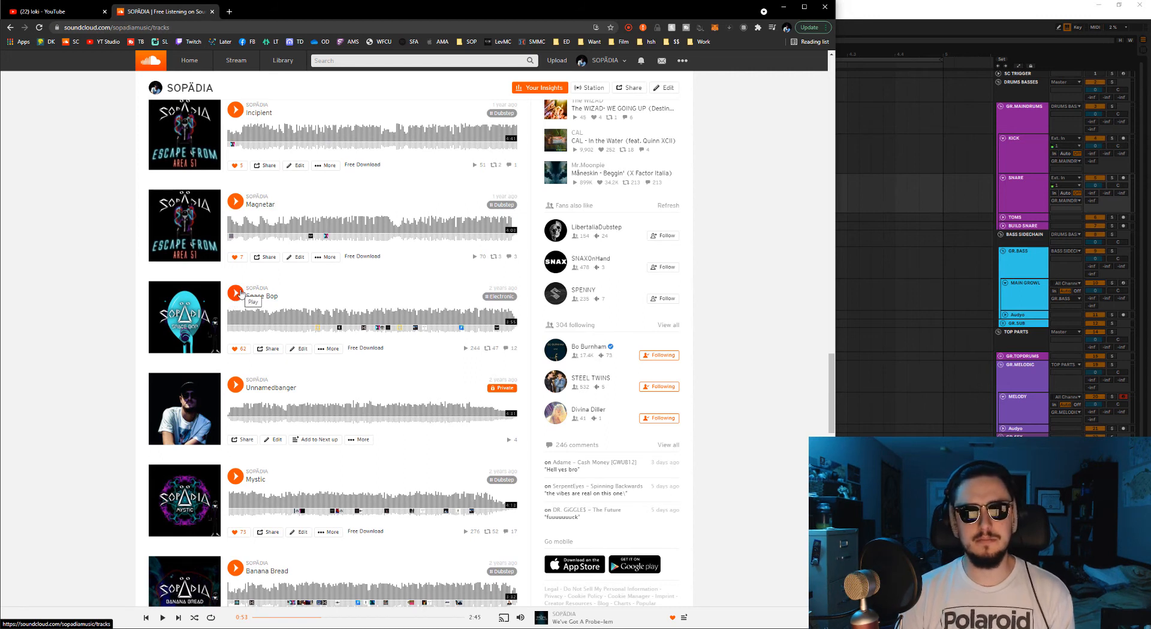
{"action": "mouse_move", "coordinate": [336, 315]}
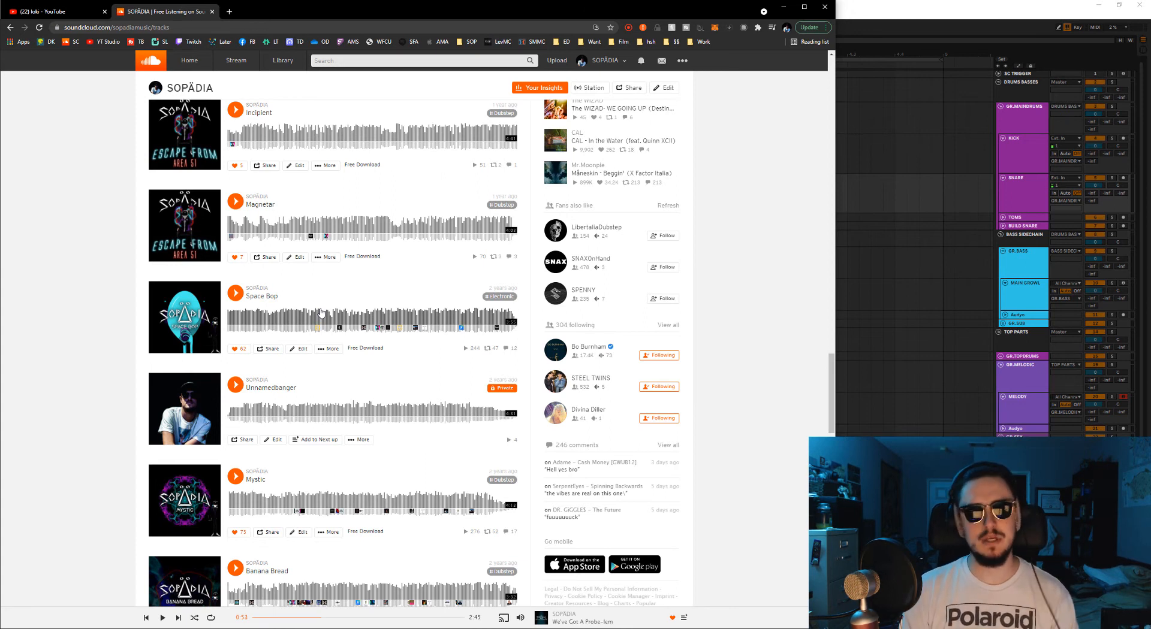
{"action": "mouse_move", "coordinate": [235, 293]}
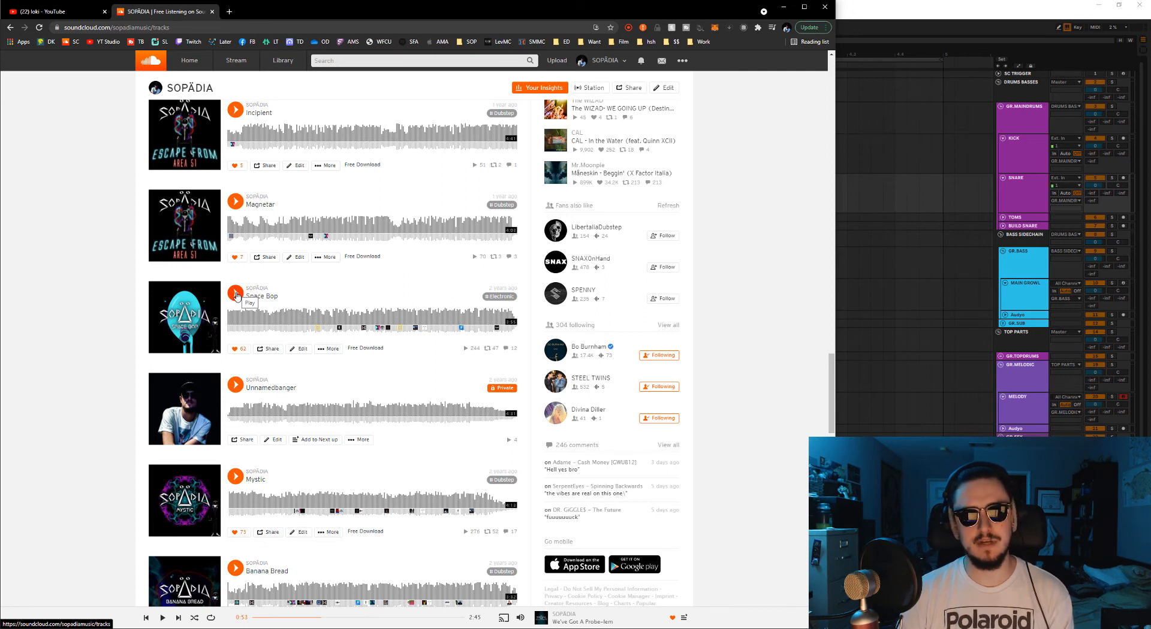
{"action": "left_click", "coordinate": [235, 294]}
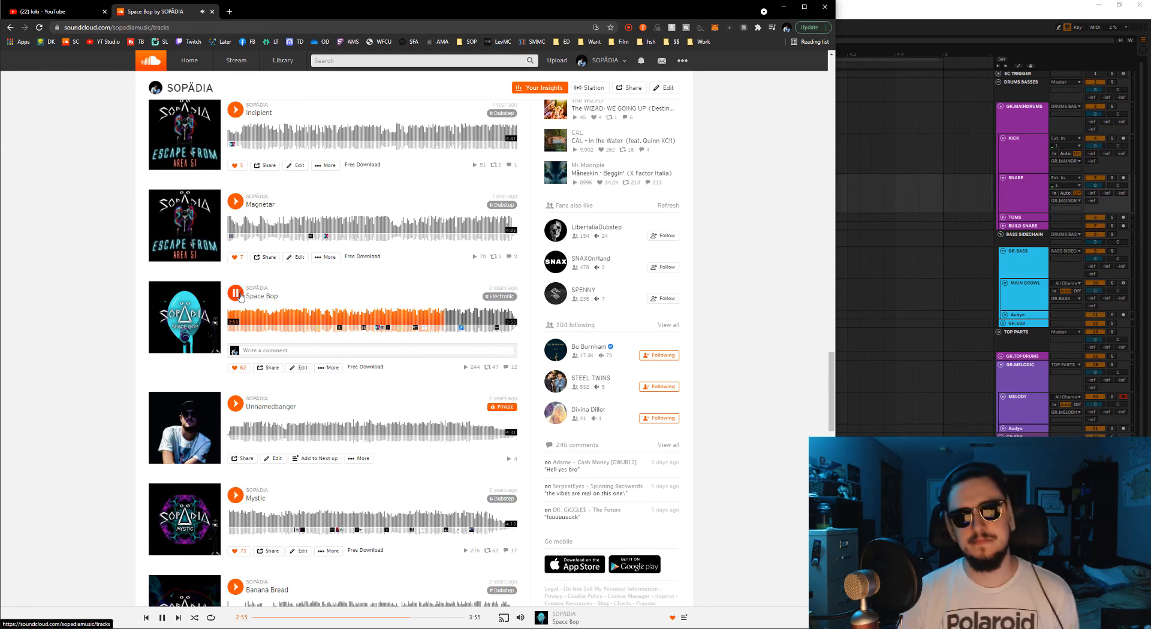
{"action": "left_click", "coordinate": [235, 292]}
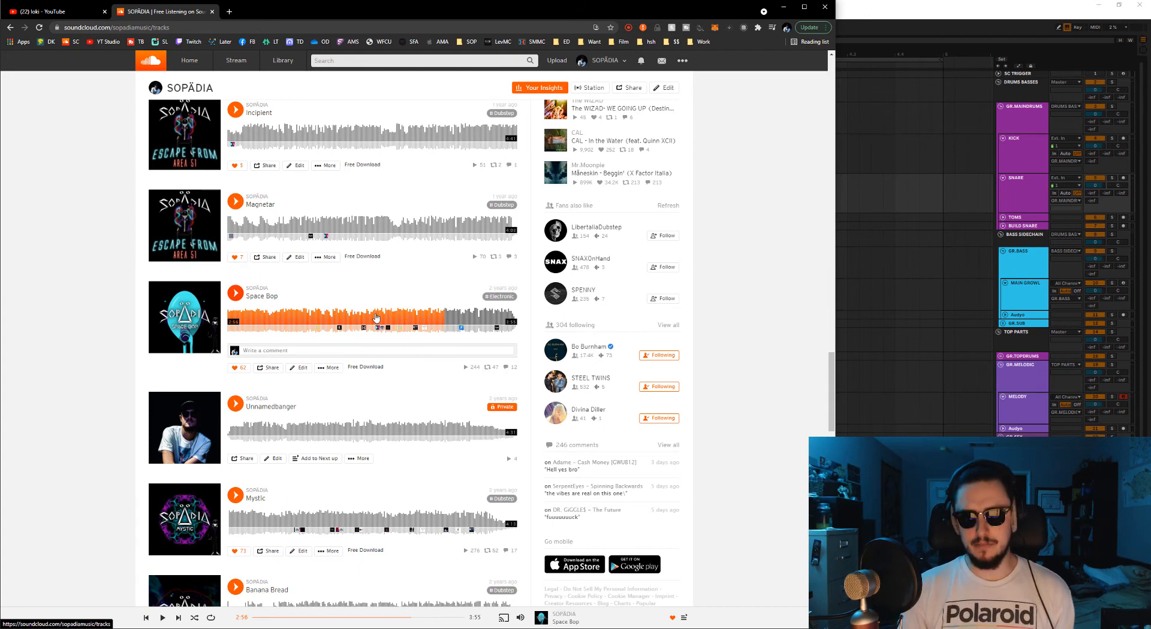
{"action": "mouse_move", "coordinate": [386, 319]}
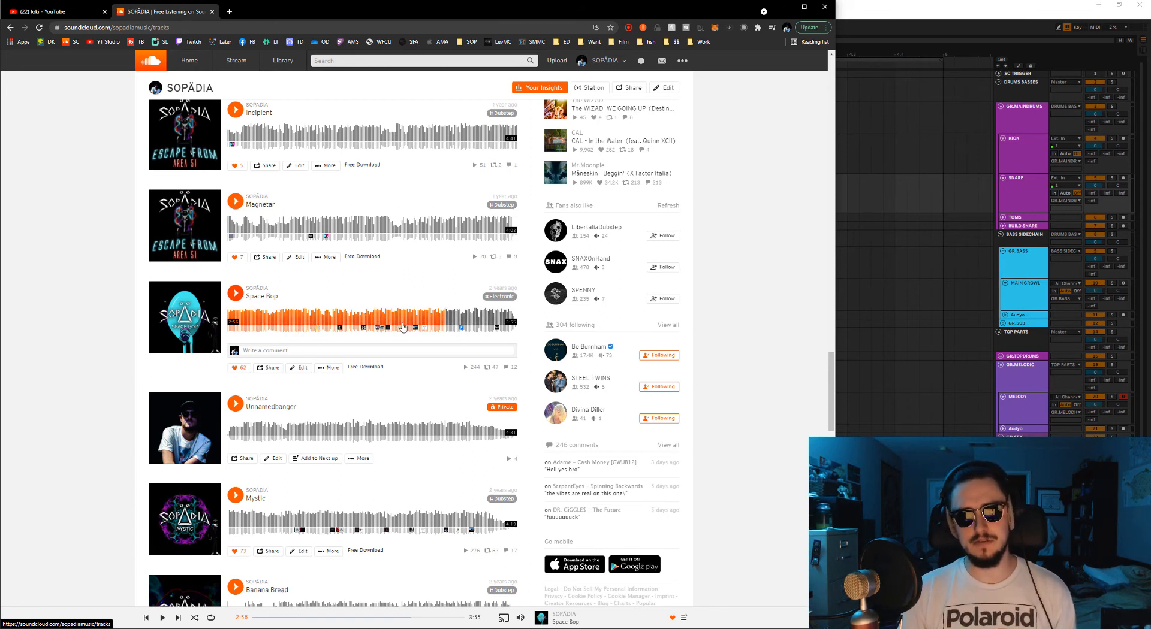
{"action": "left_click", "coordinate": [379, 329]}
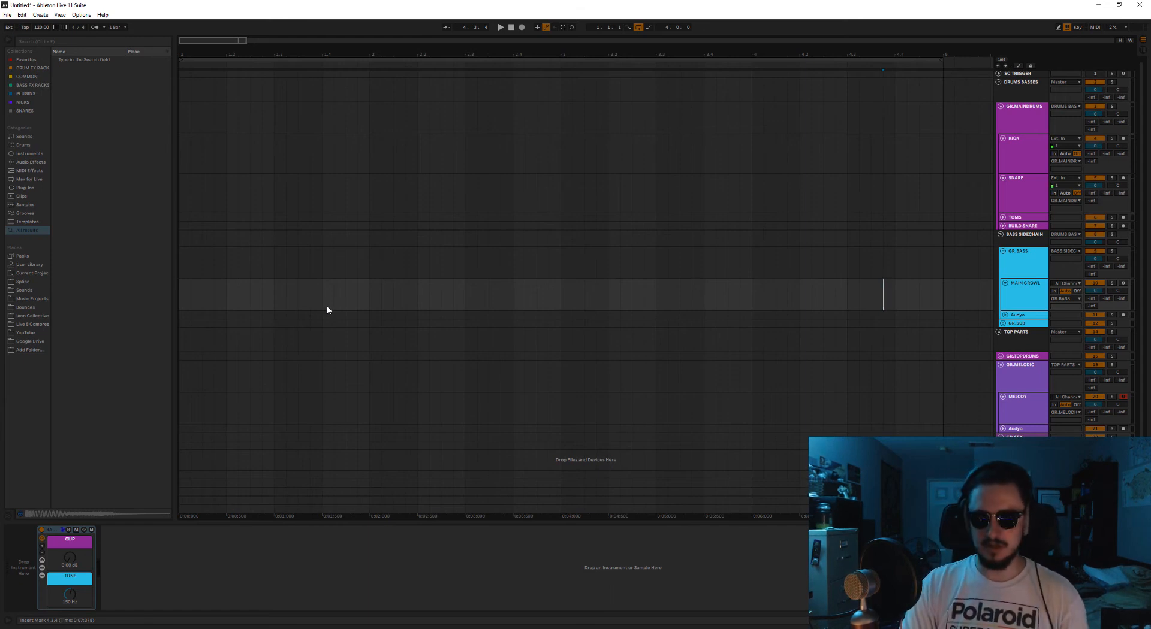
{"action": "mouse_move", "coordinate": [319, 303]}
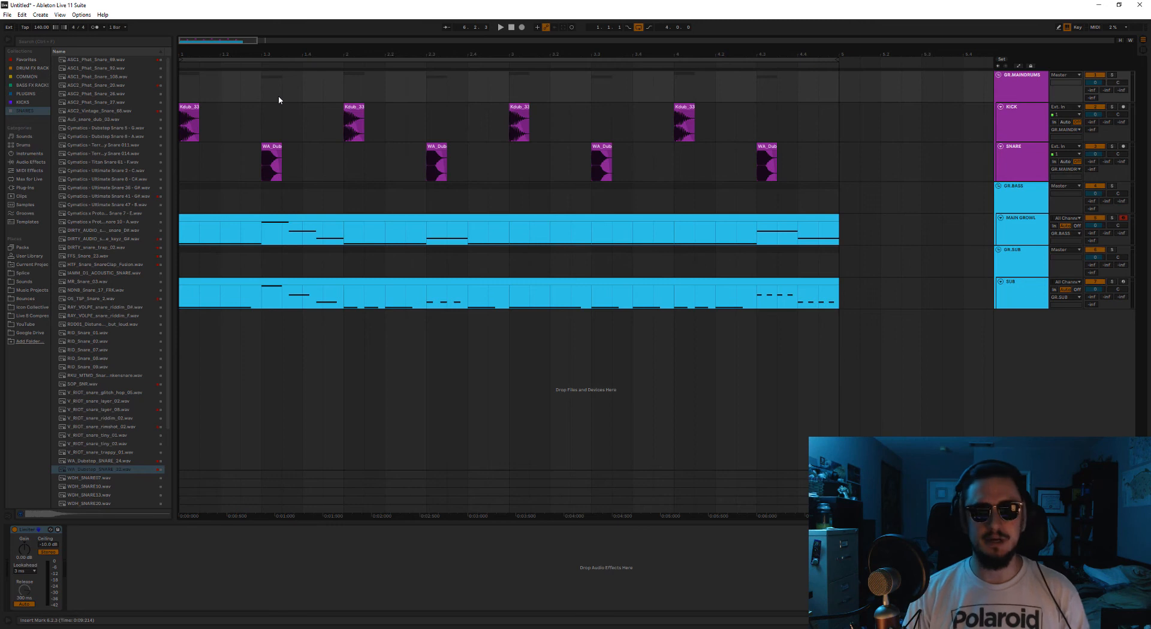
{"action": "mouse_move", "coordinate": [180, 268]}
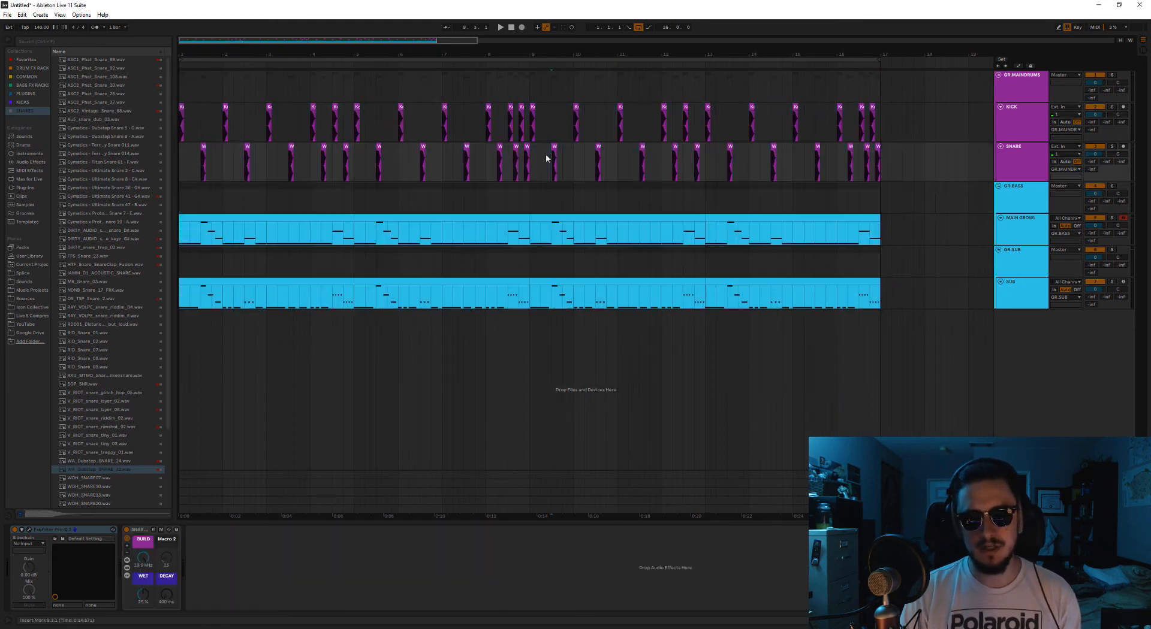
Extend a clip rightward to fill the pattern out toward 16 bars
{"action": "left_click_drag", "start_coordinate": [540, 159], "coordinate": [620, 158]}
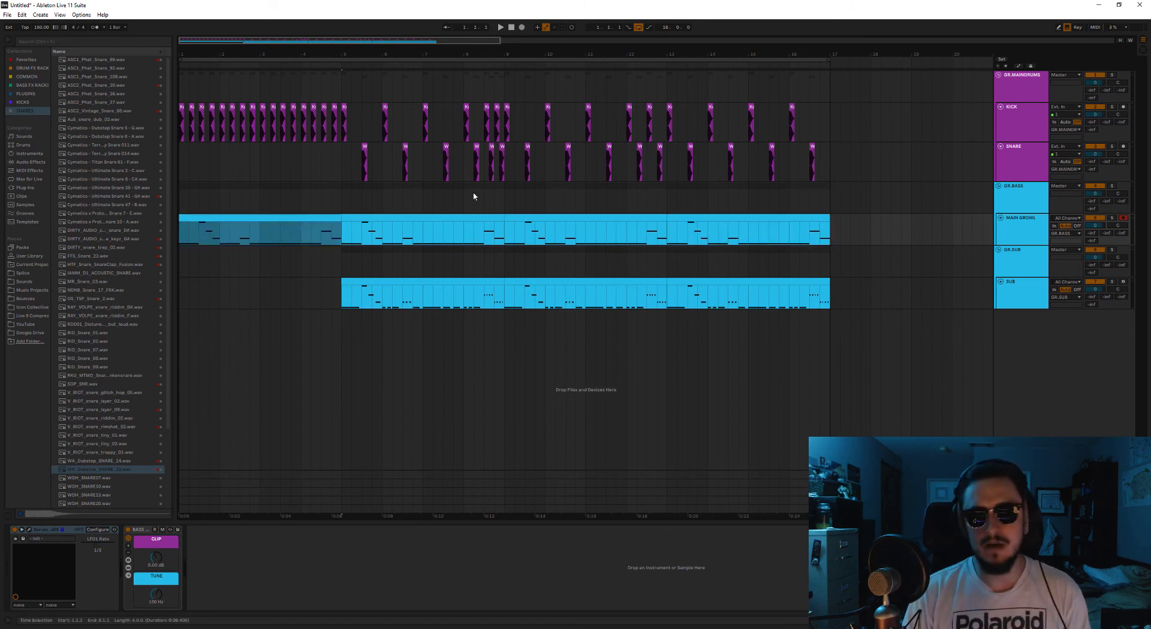
{"action": "mouse_move", "coordinate": [619, 390]}
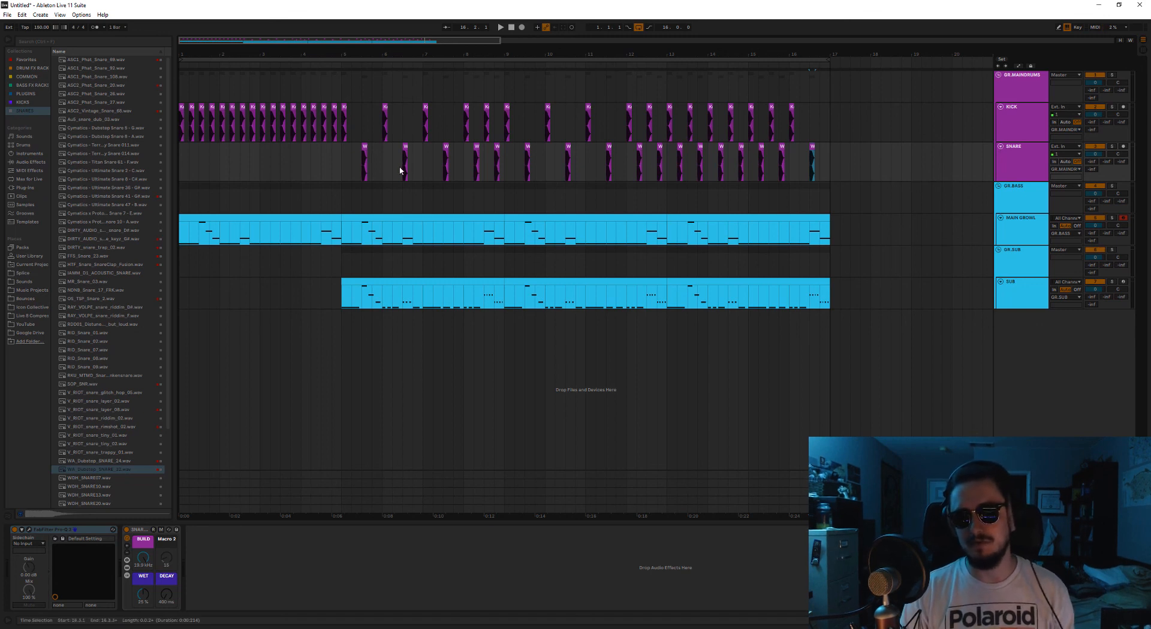
{"action": "mouse_move", "coordinate": [743, 80]}
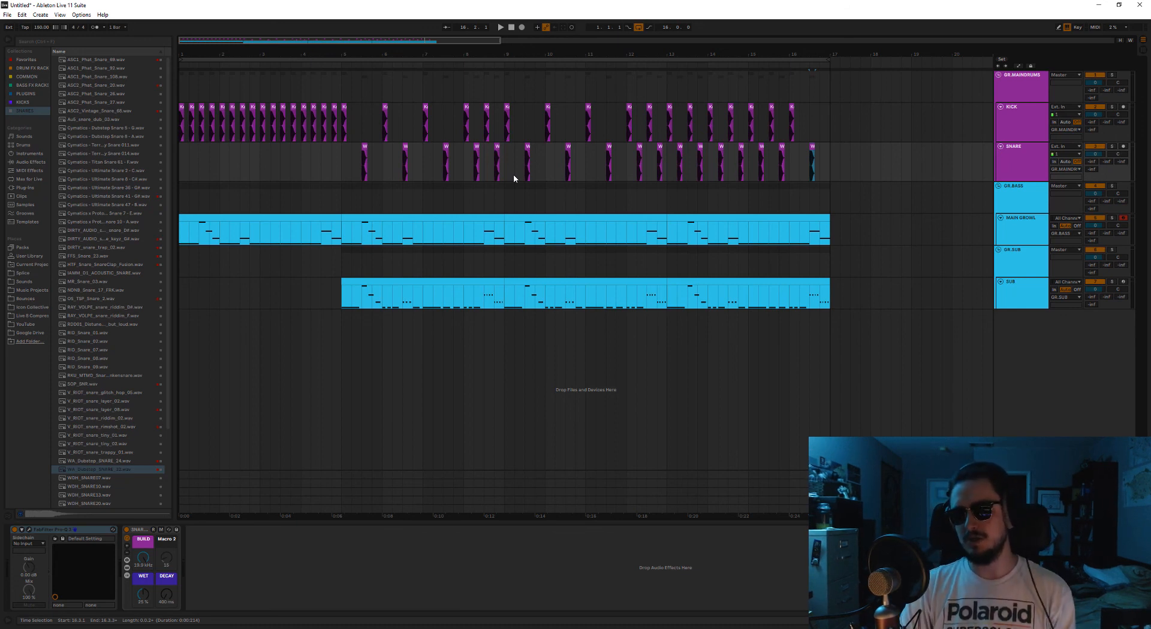
{"action": "mouse_move", "coordinate": [464, 182]}
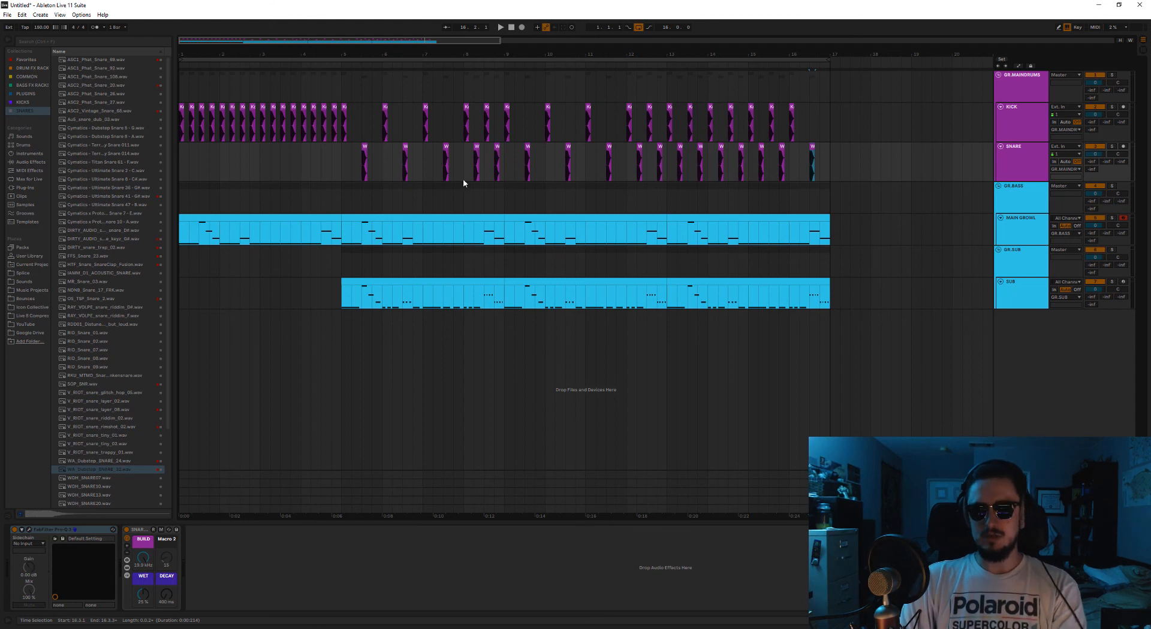
{"action": "mouse_move", "coordinate": [453, 184]}
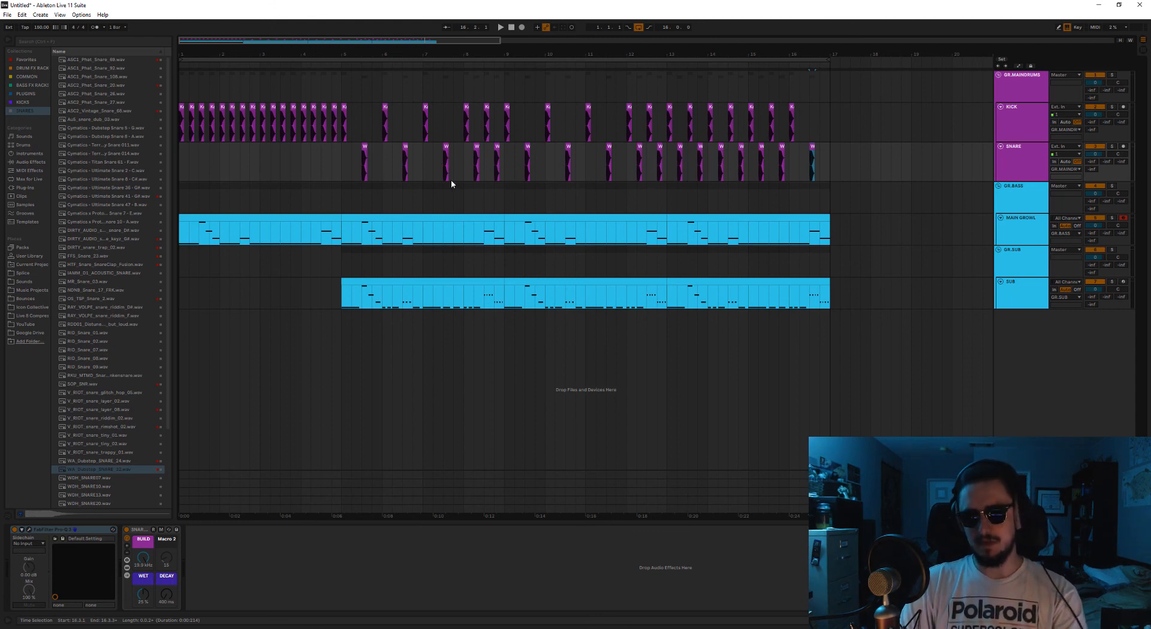